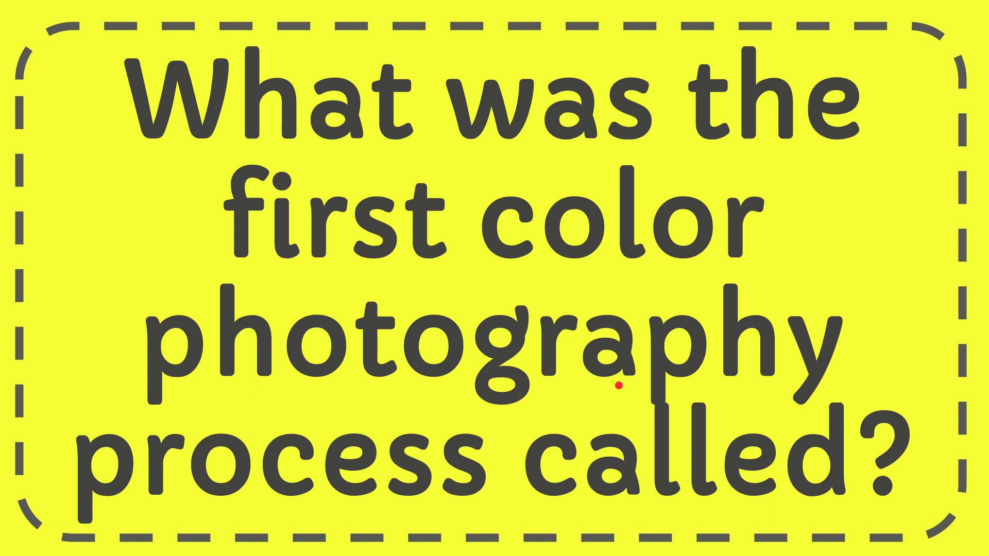
mouse_move(561, 456)
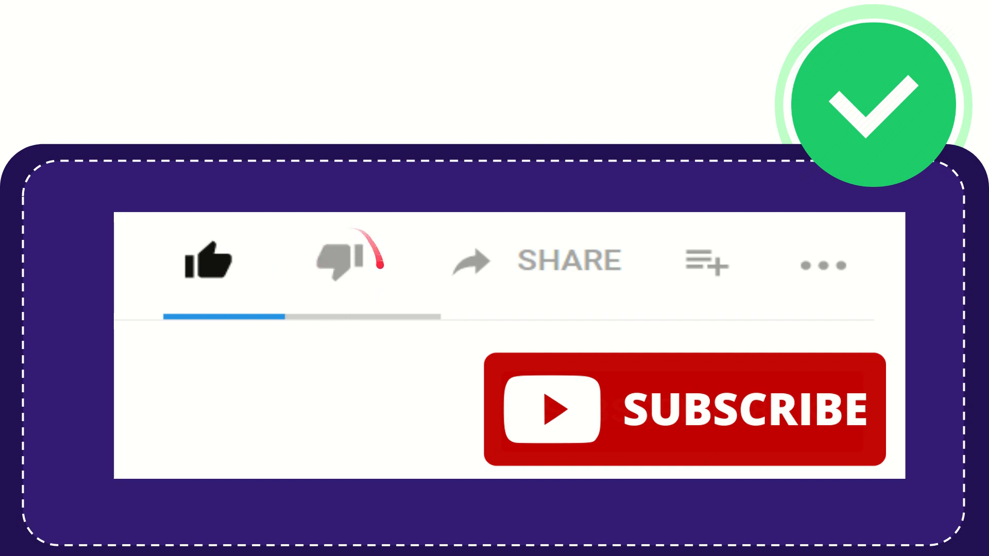
click(339, 264)
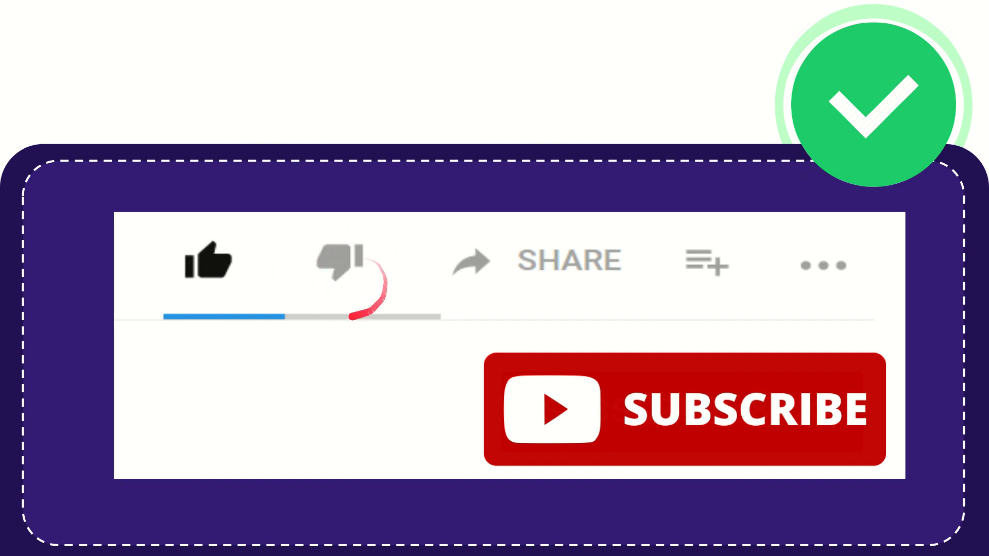